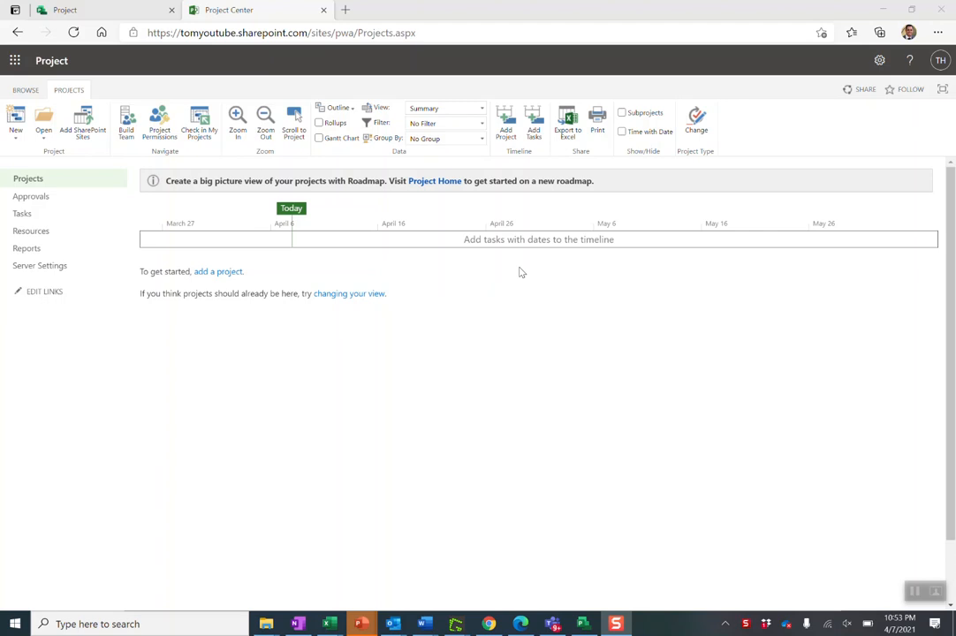
{"action": "mouse_move", "coordinate": [366, 170]}
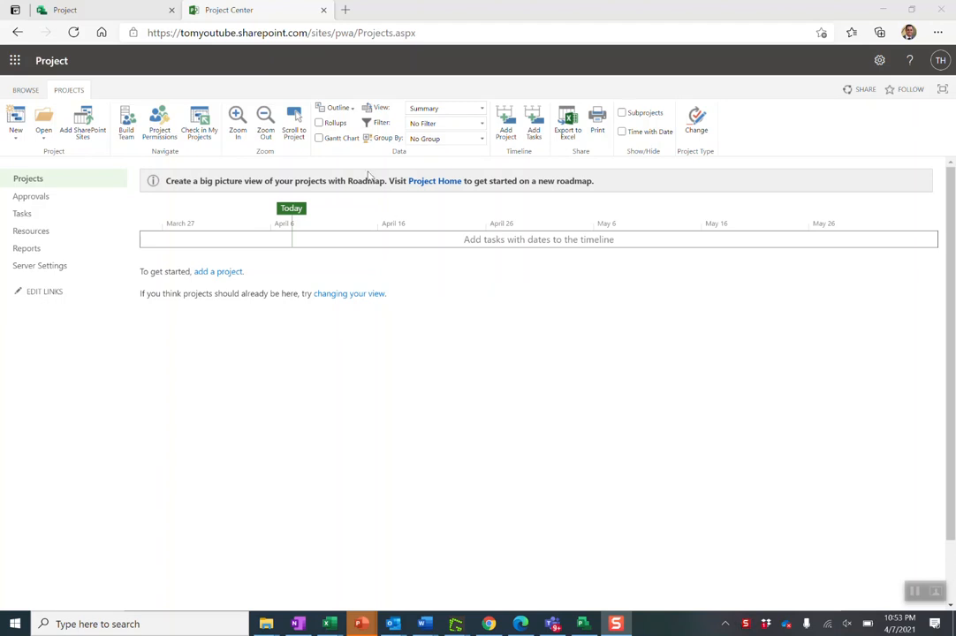
{"action": "mouse_move", "coordinate": [498, 298]}
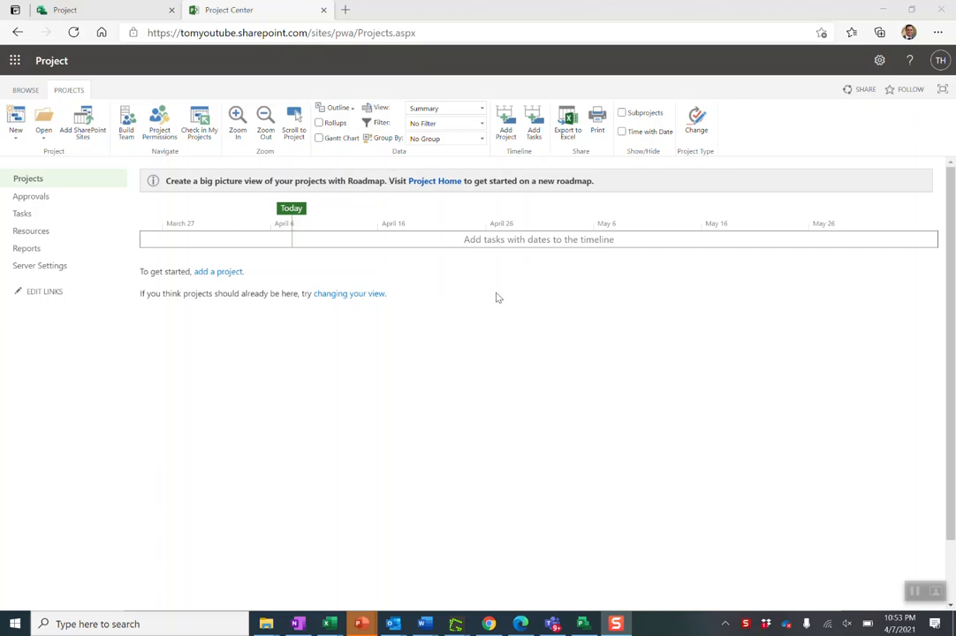
- Bring up Project Professional and view File > Info, showing no Project Web App connection
{"action": "left_click", "coordinate": [584, 620]}
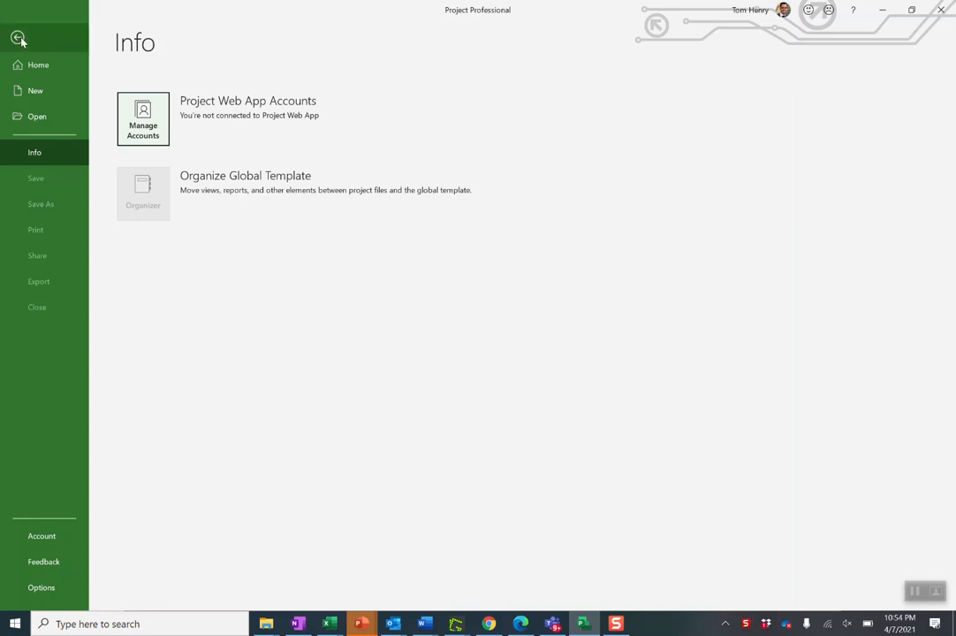
{"action": "left_click", "coordinate": [19, 41]}
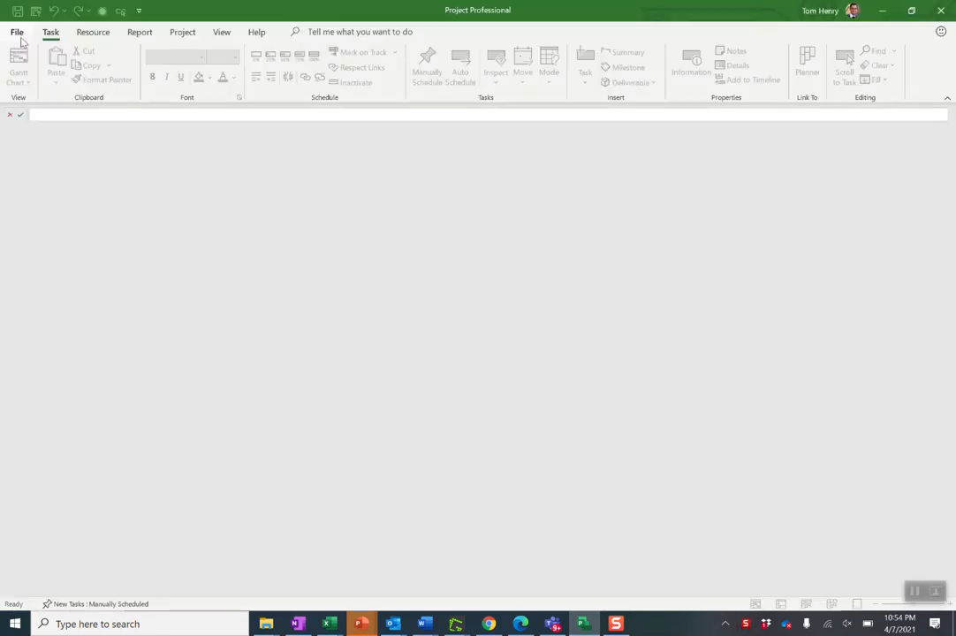
{"action": "left_click", "coordinate": [12, 32]}
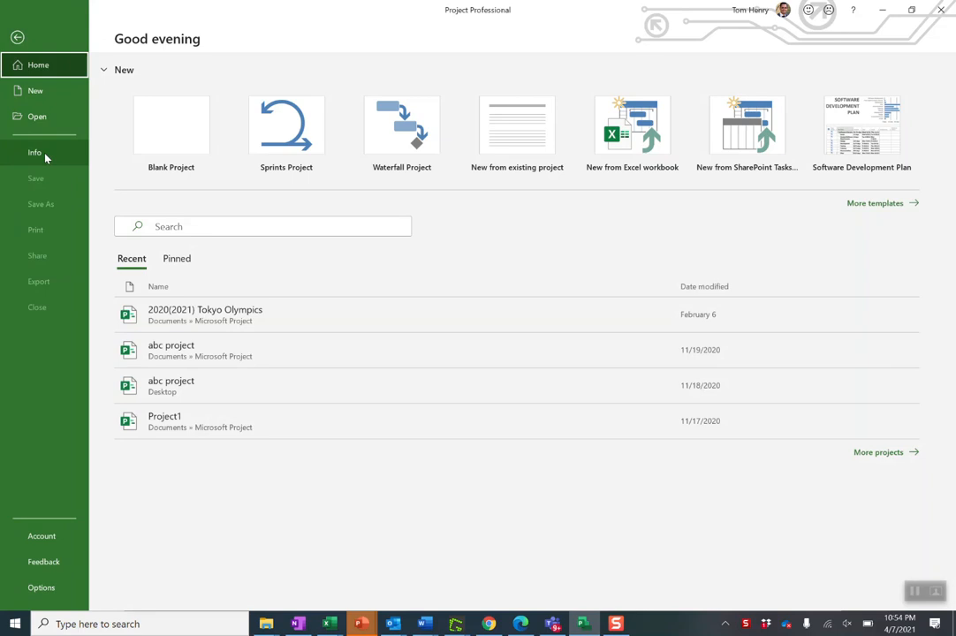
{"action": "left_click", "coordinate": [33, 152]}
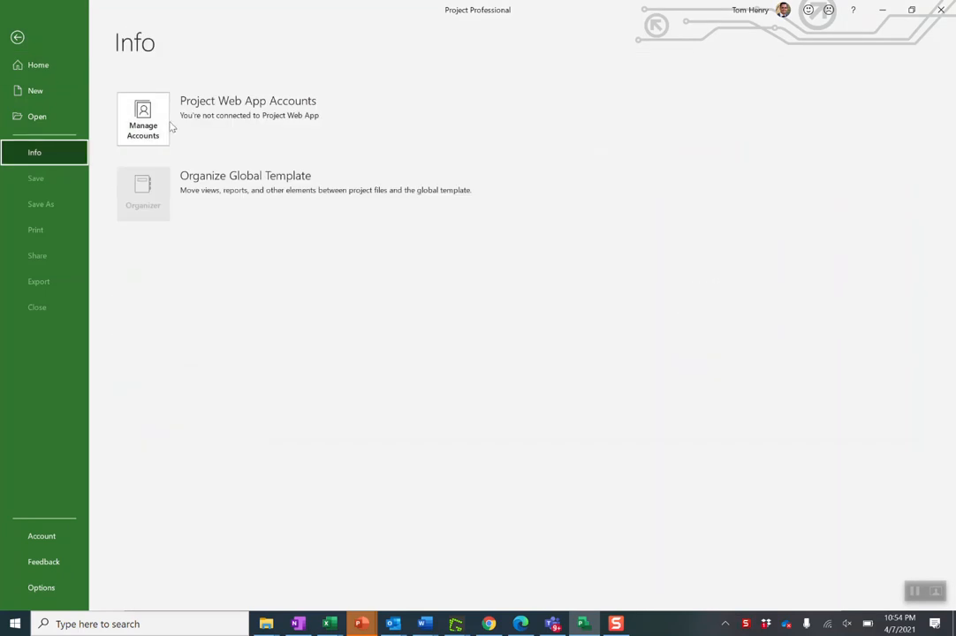
{"action": "left_click", "coordinate": [142, 118]}
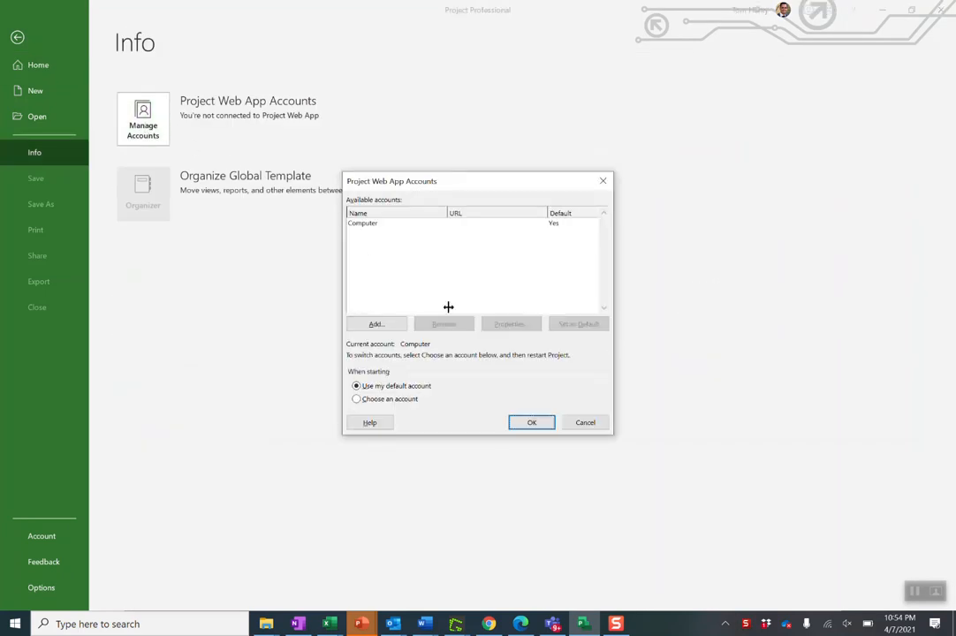
{"action": "mouse_move", "coordinate": [405, 237]}
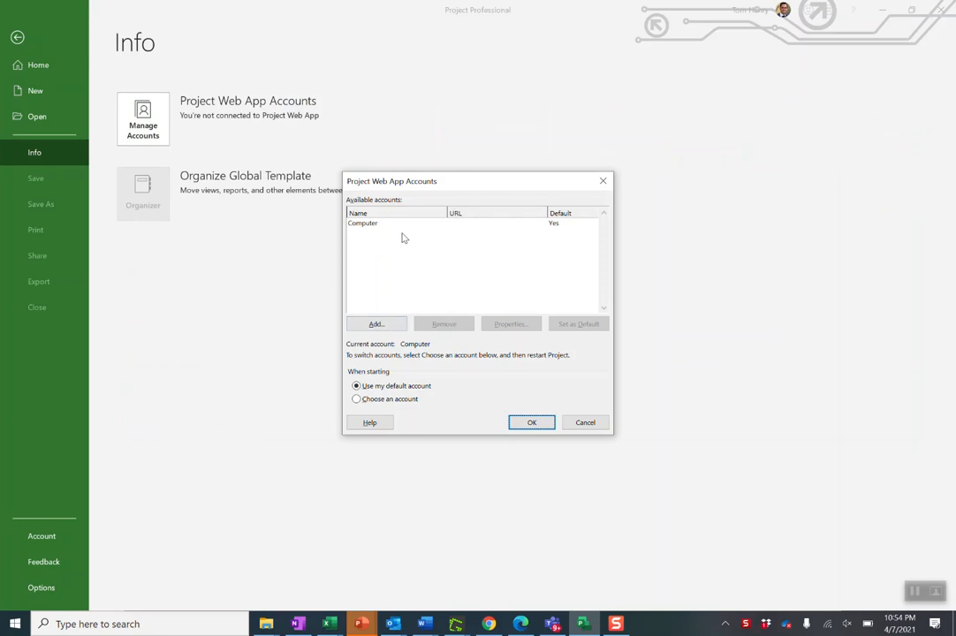
{"action": "mouse_move", "coordinate": [410, 338]}
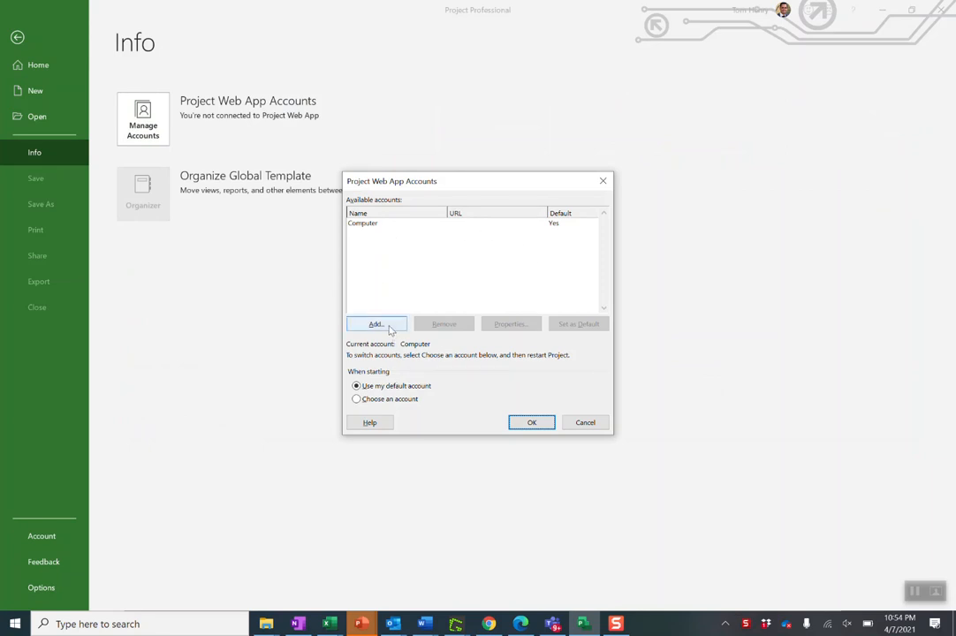
{"action": "left_click", "coordinate": [376, 324]}
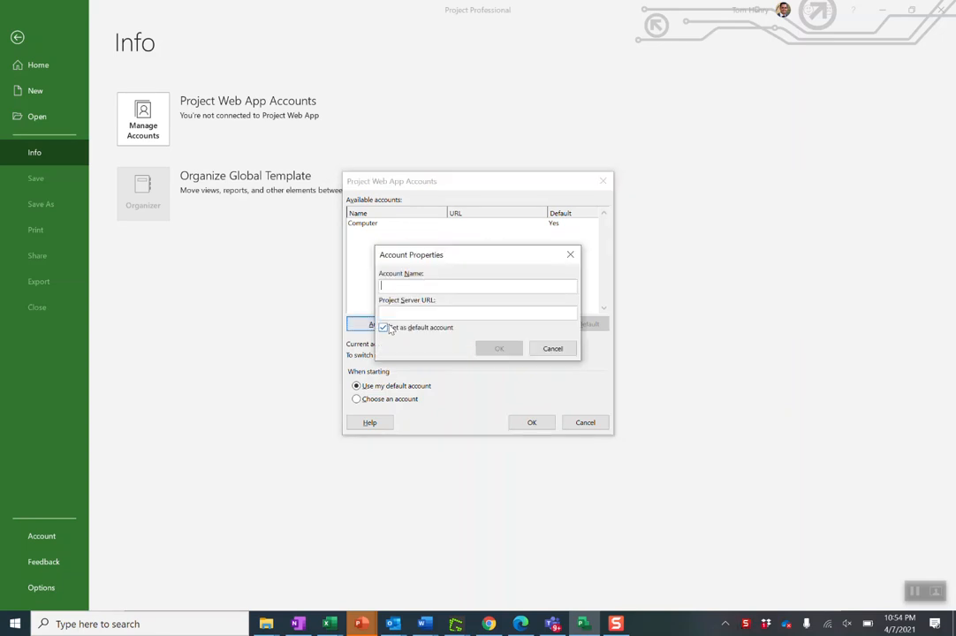
{"action": "type", "text": "p"}
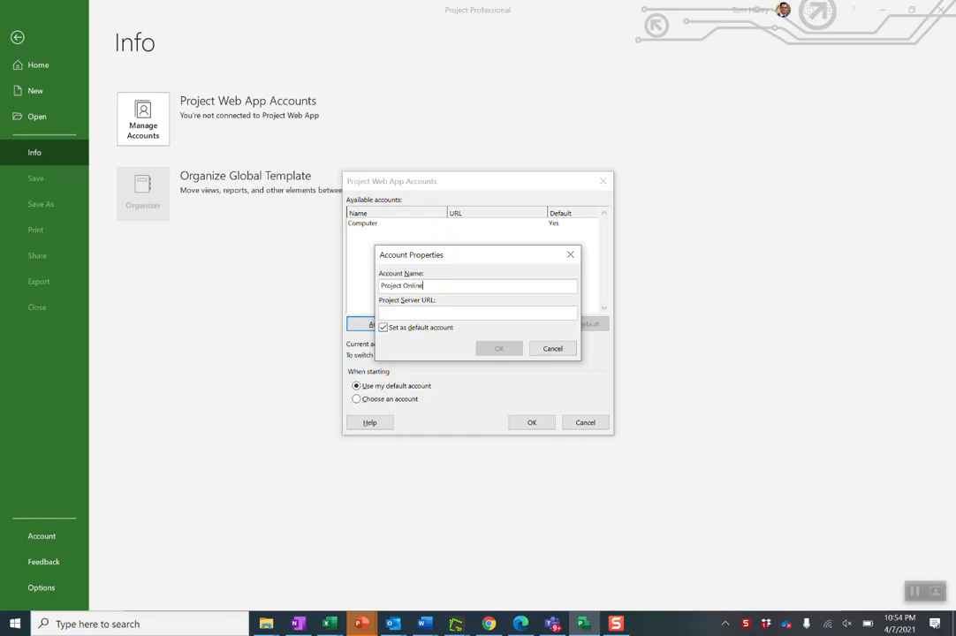
{"action": "type", "text": "https://tomyoutube.sharepoint.com/sites/pwa"}
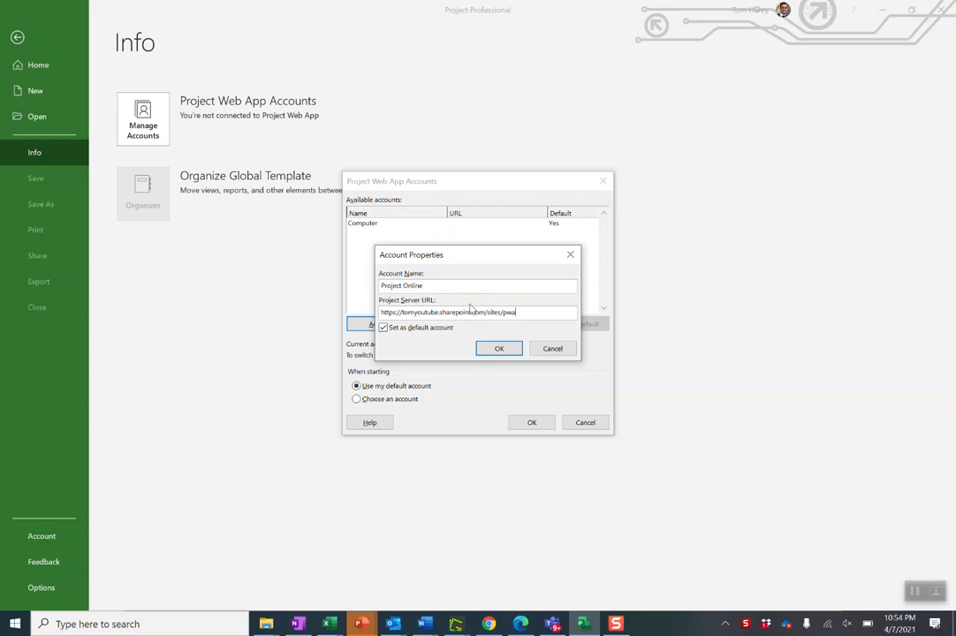
{"action": "key", "text": "alt+tab"}
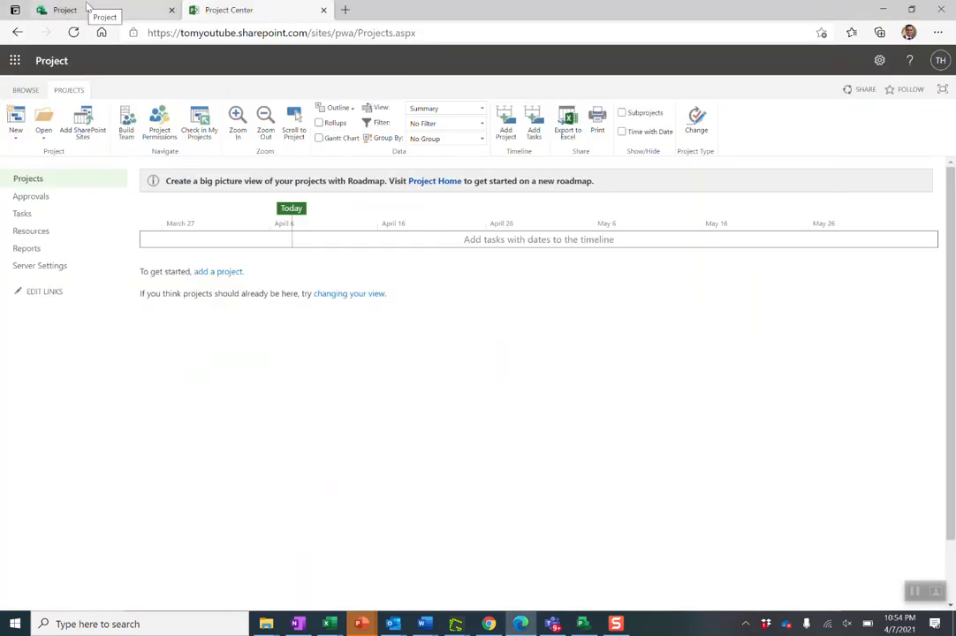
{"action": "left_click", "coordinate": [238, 9]}
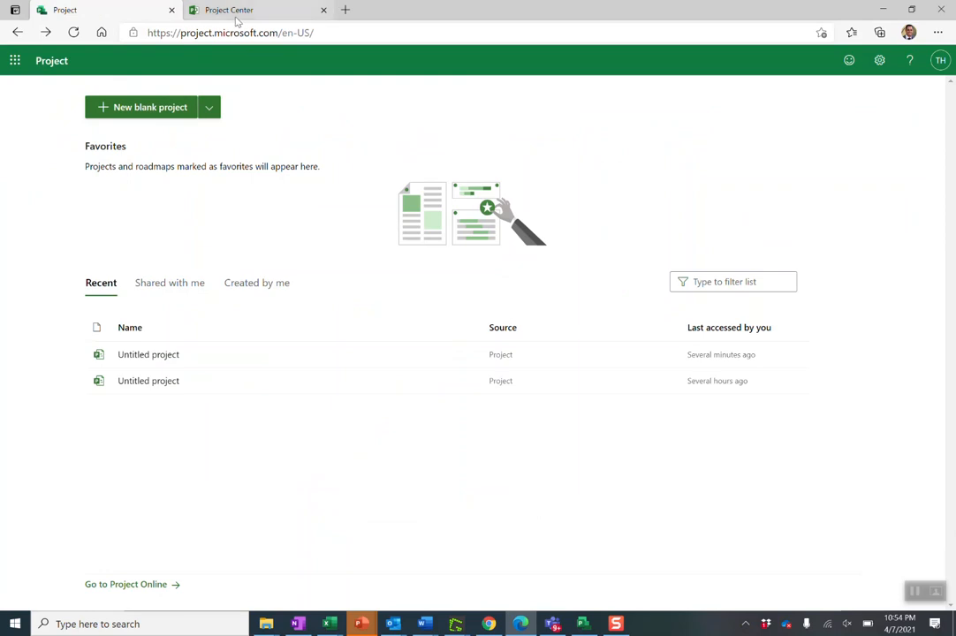
{"action": "left_click", "coordinate": [237, 10]}
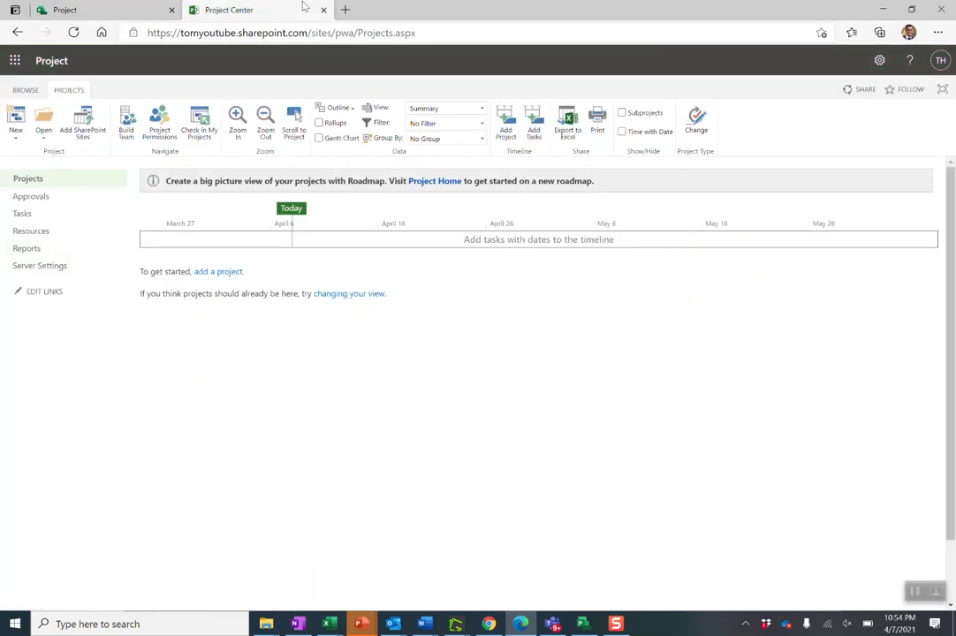
{"action": "left_click", "coordinate": [265, 33]}
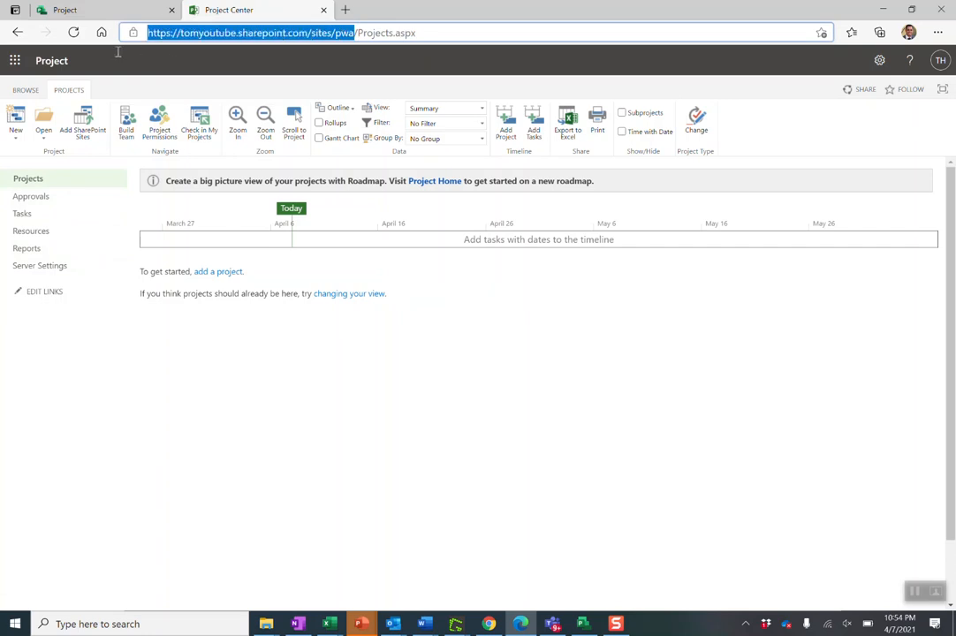
{"action": "mouse_move", "coordinate": [85, 62]}
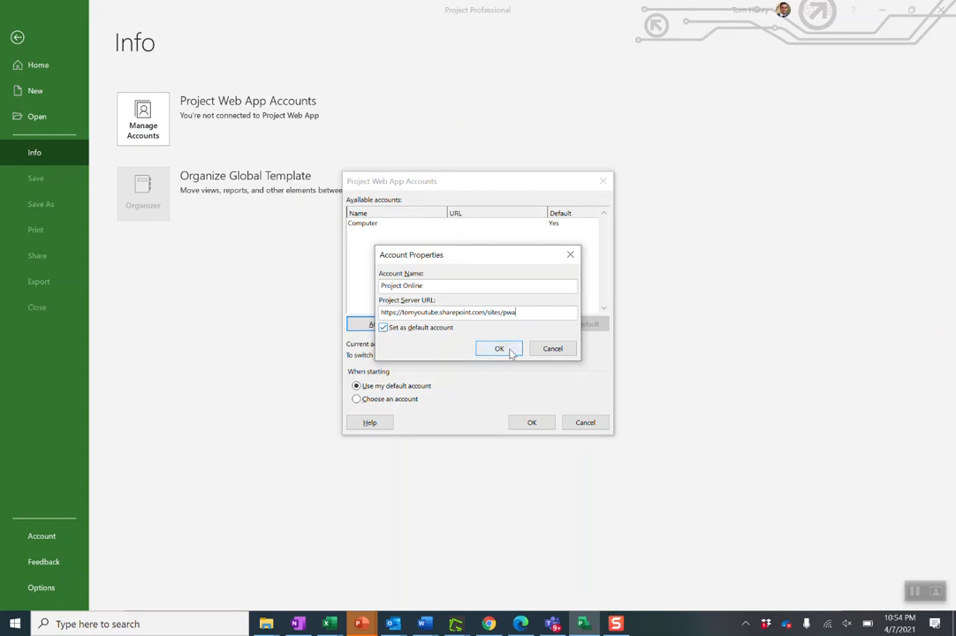
- Save the Project Online account and set startup to 'Choose an account'
{"action": "left_click", "coordinate": [499, 348]}
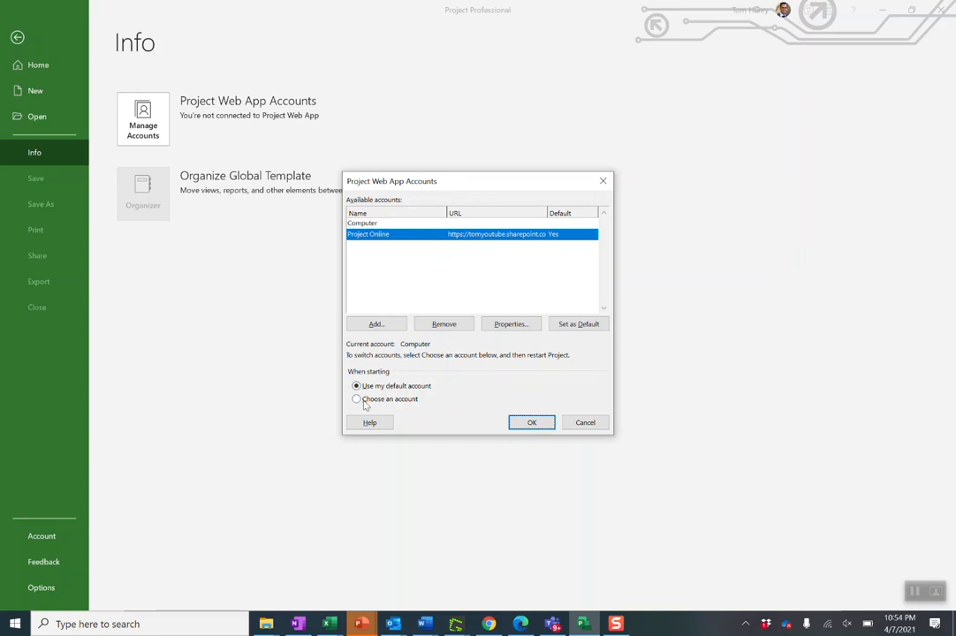
{"action": "left_click", "coordinate": [356, 399]}
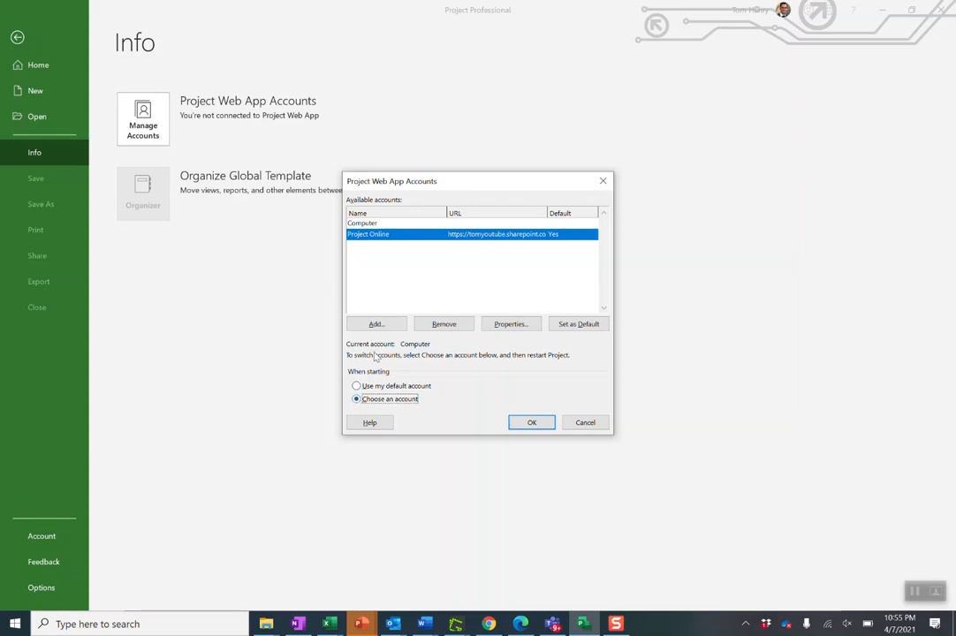
{"action": "mouse_move", "coordinate": [434, 457]}
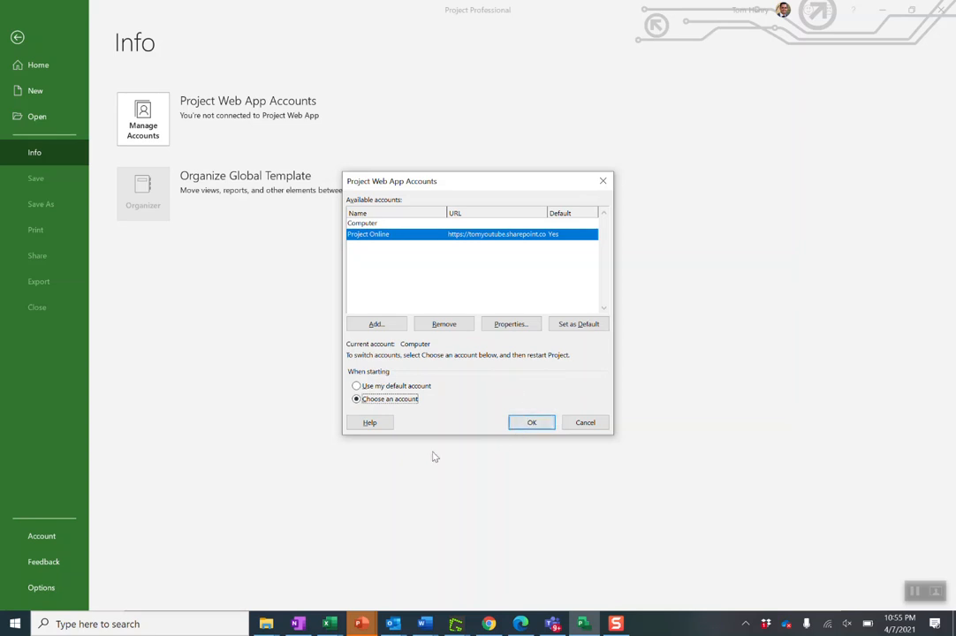
{"action": "left_click", "coordinate": [531, 423]}
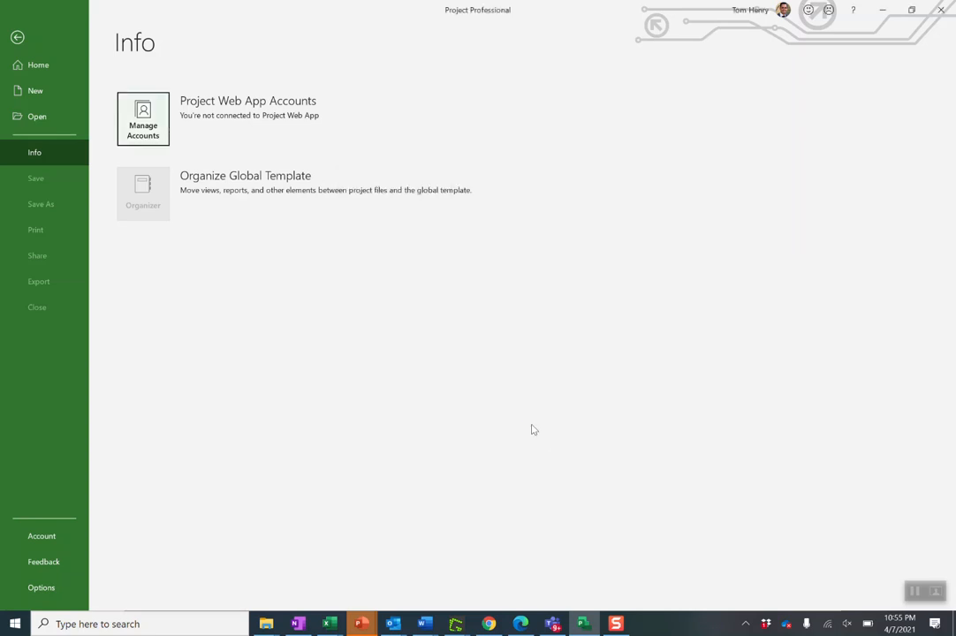
{"action": "mouse_move", "coordinate": [189, 166]}
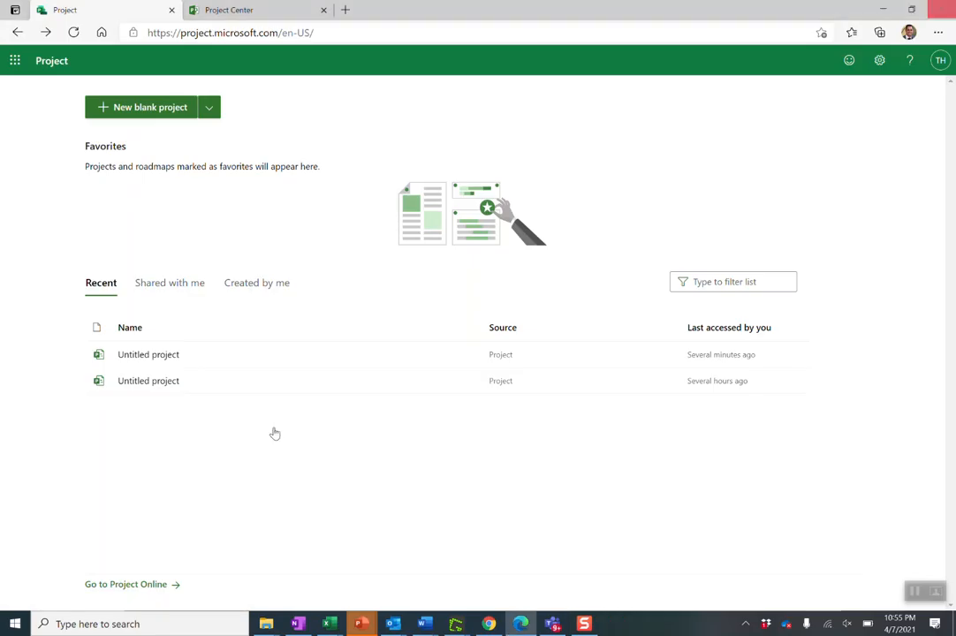
- Search 'project' in Windows Start and launch the Project desktop app
{"action": "type", "text": "projec"}
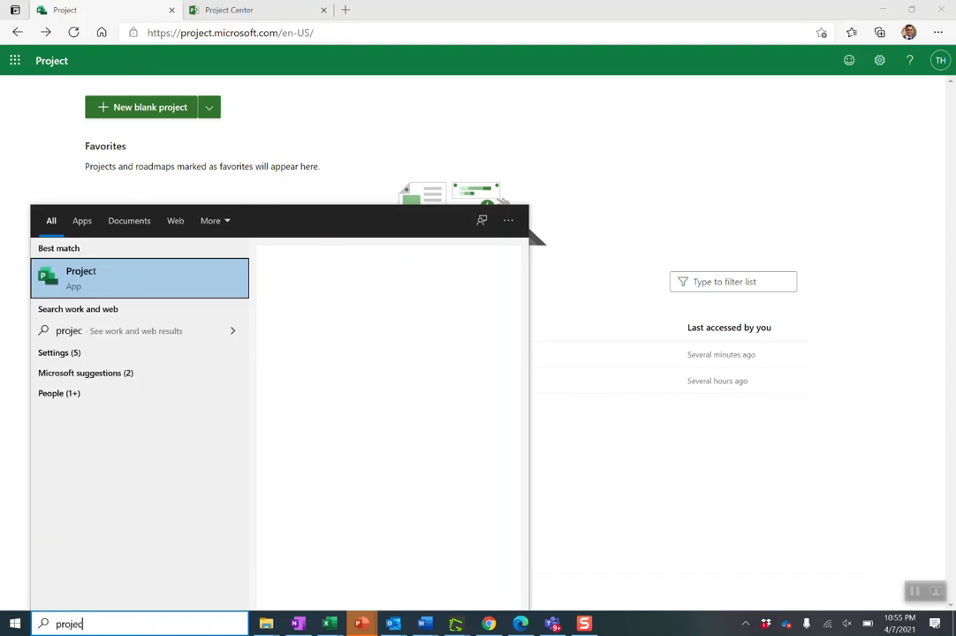
{"action": "left_click", "coordinate": [81, 278]}
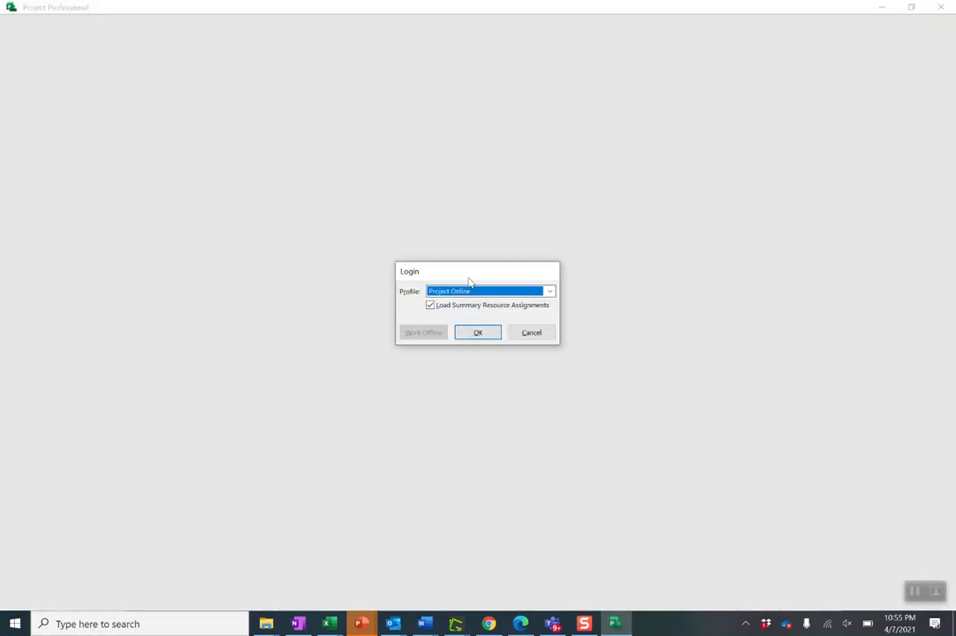
{"action": "mouse_move", "coordinate": [411, 319]}
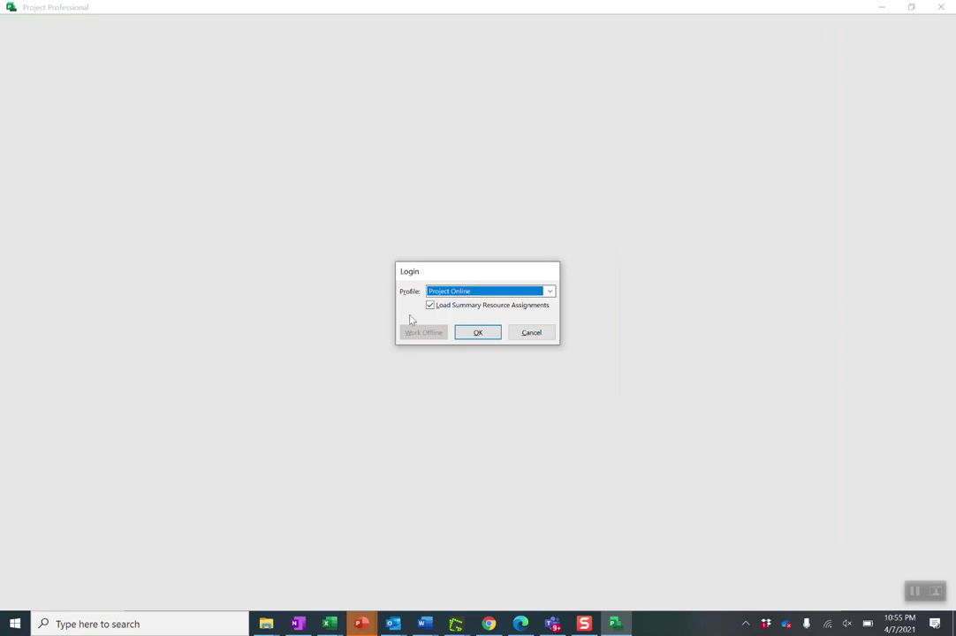
- Select the Project Online profile in the Login dialog and log in
{"action": "left_click", "coordinate": [549, 290]}
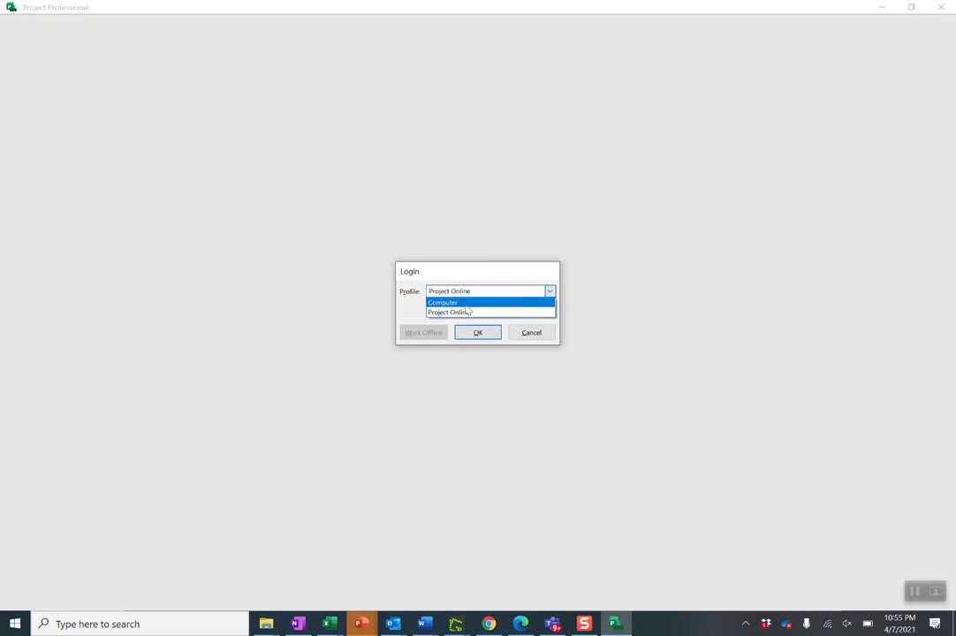
{"action": "mouse_move", "coordinate": [467, 312]}
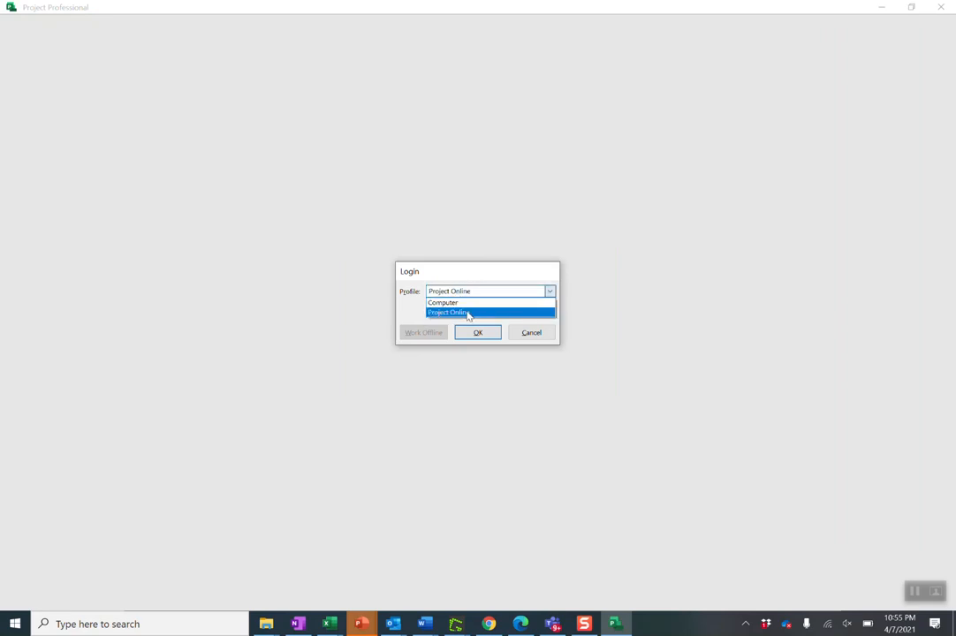
{"action": "left_click", "coordinate": [453, 313]}
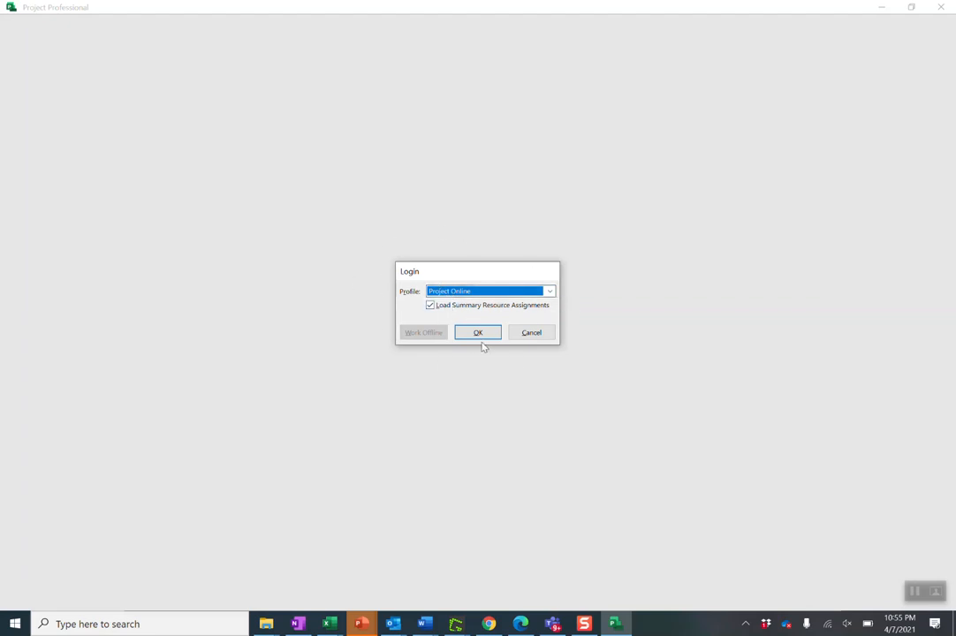
{"action": "mouse_move", "coordinate": [426, 324]}
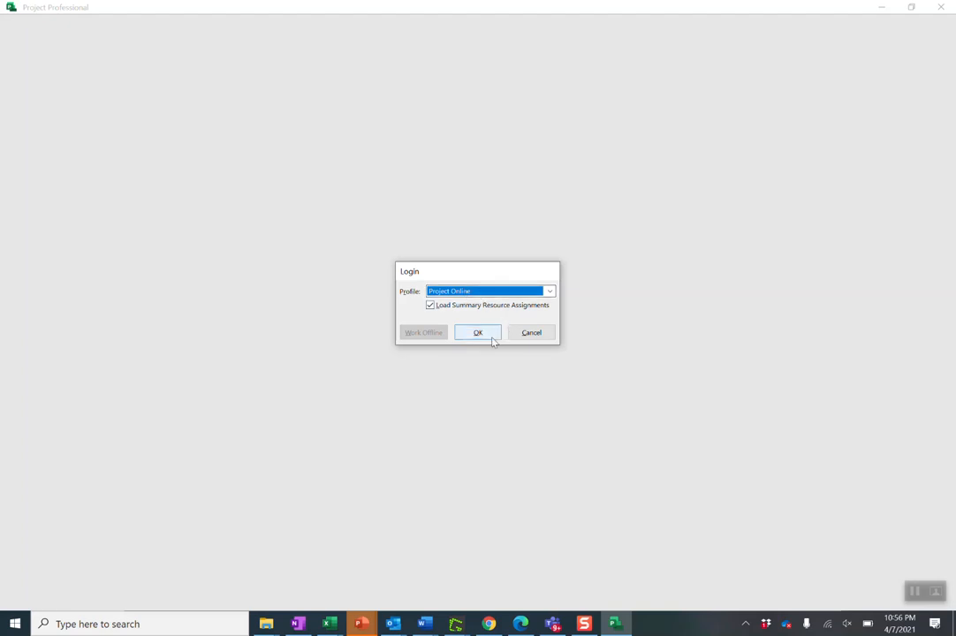
{"action": "left_click", "coordinate": [478, 332]}
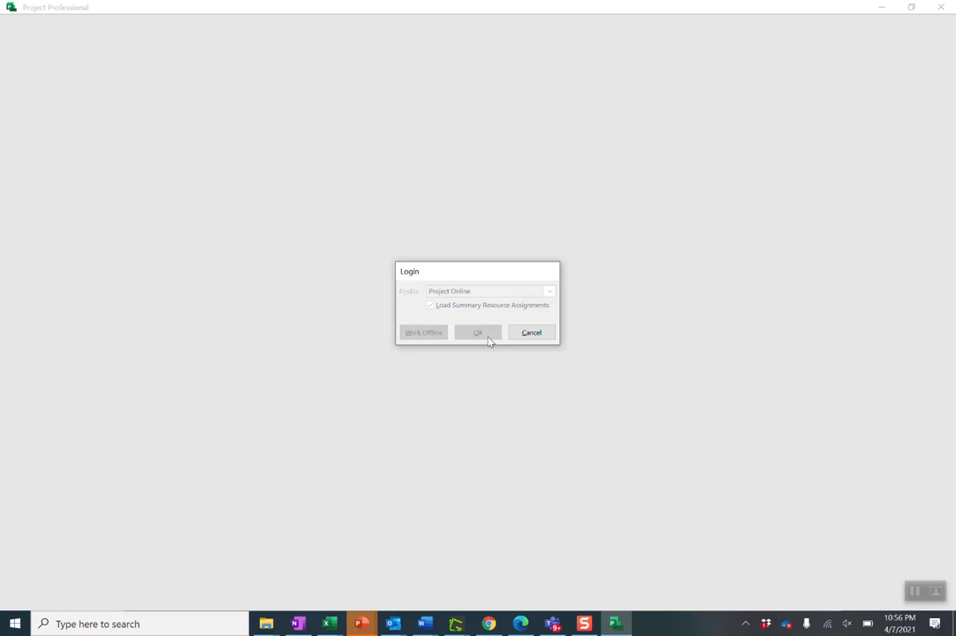
{"action": "left_click", "coordinate": [477, 332]}
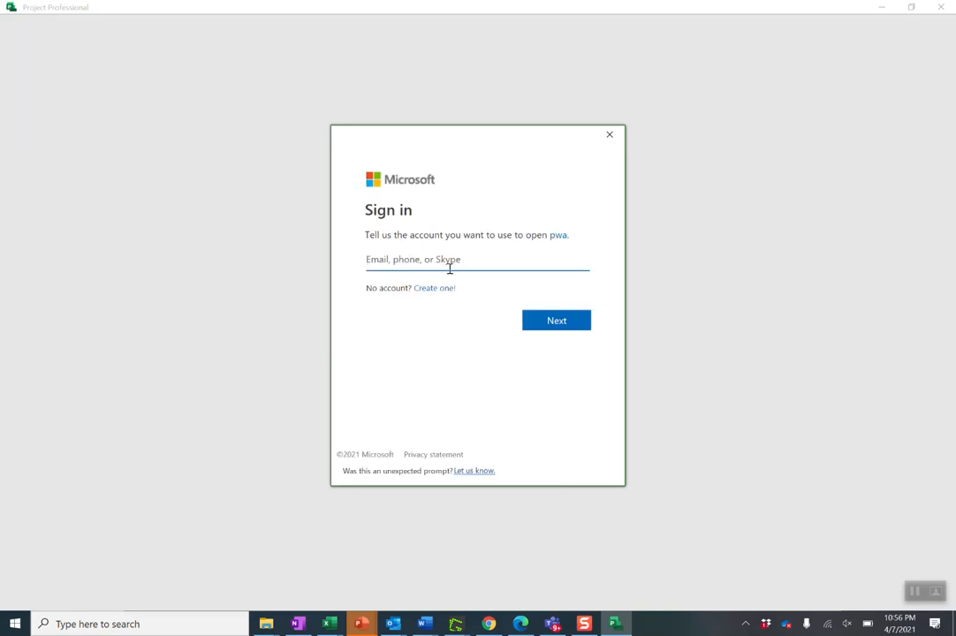
{"action": "type", "text": "t"}
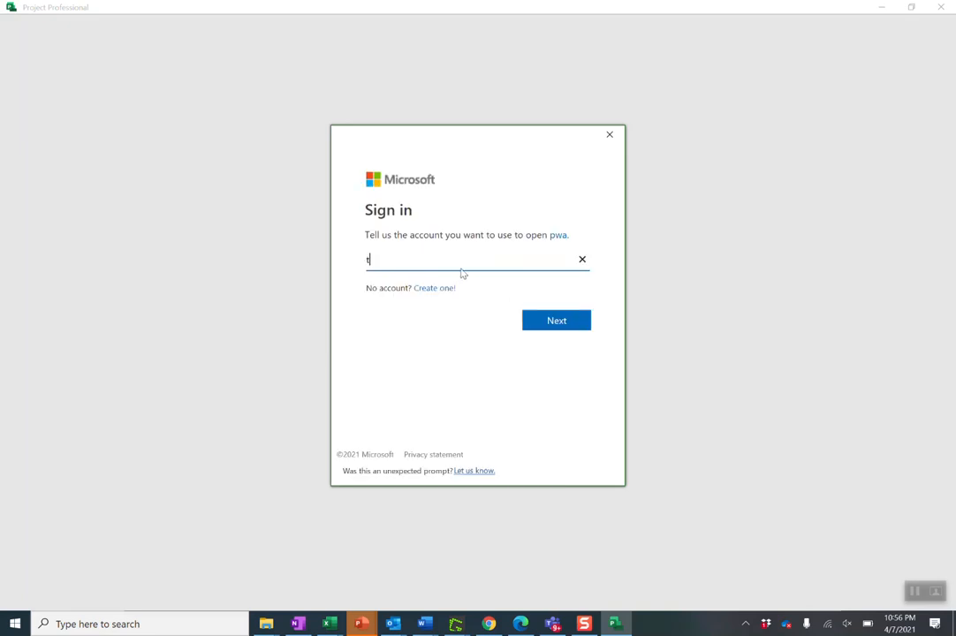
{"action": "left_click", "coordinate": [582, 259]}
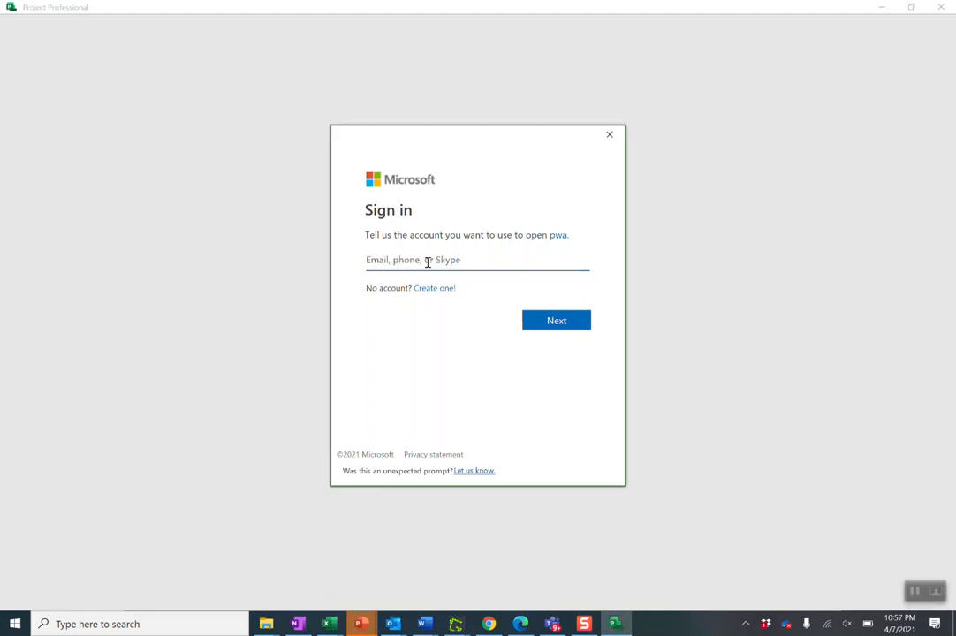
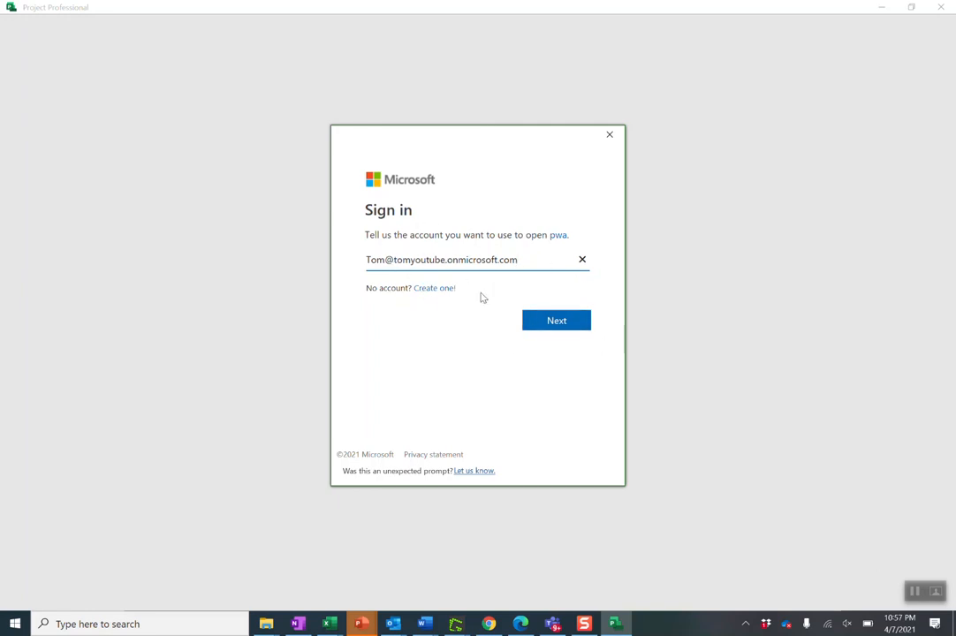
{"action": "left_click", "coordinate": [556, 320]}
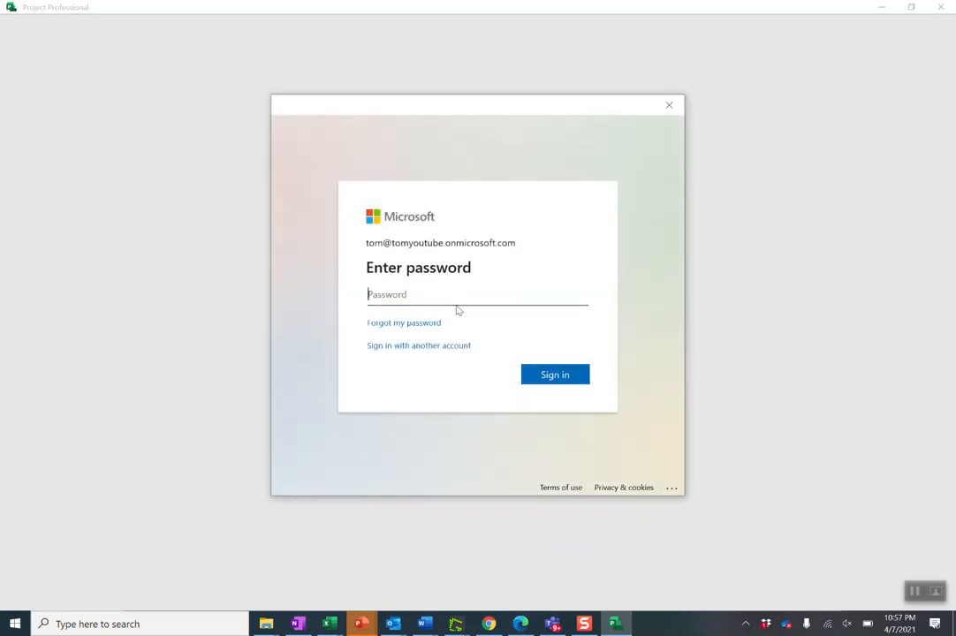
{"action": "type", "text": "password"}
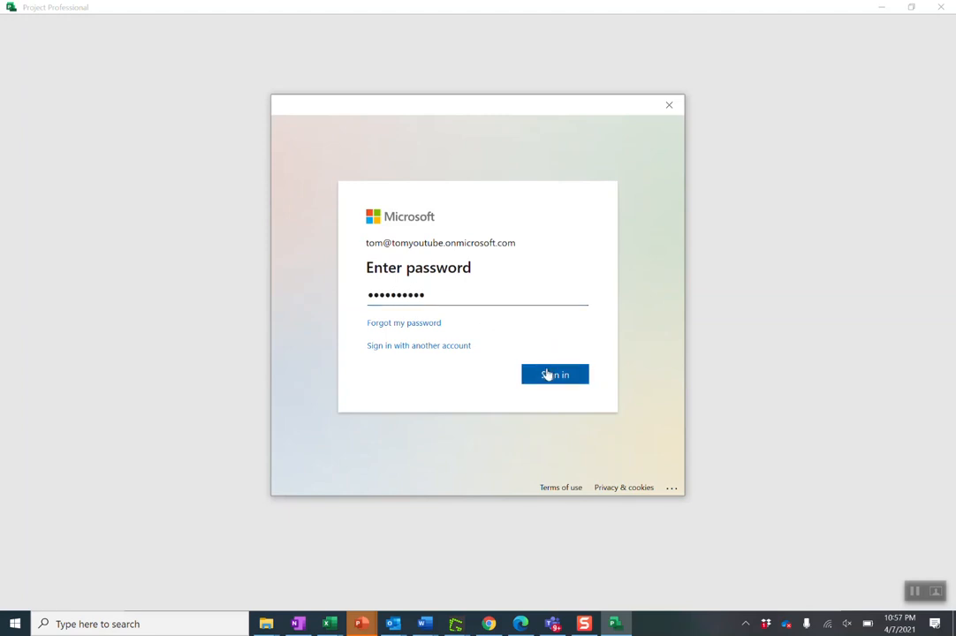
{"action": "left_click", "coordinate": [554, 374]}
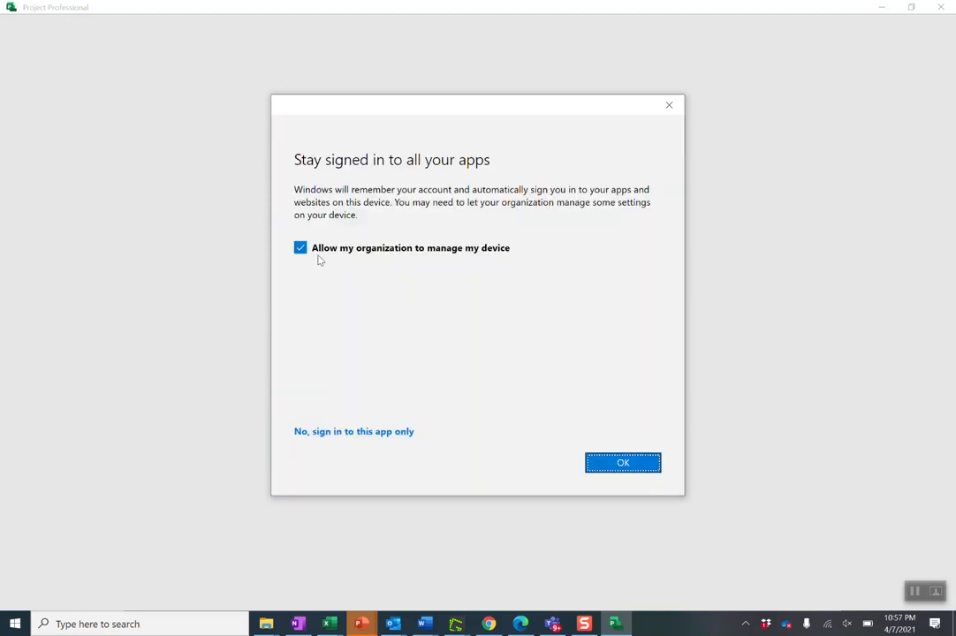
- Accept staying signed in to all apps and finish account setup with Done
{"action": "left_click", "coordinate": [624, 463]}
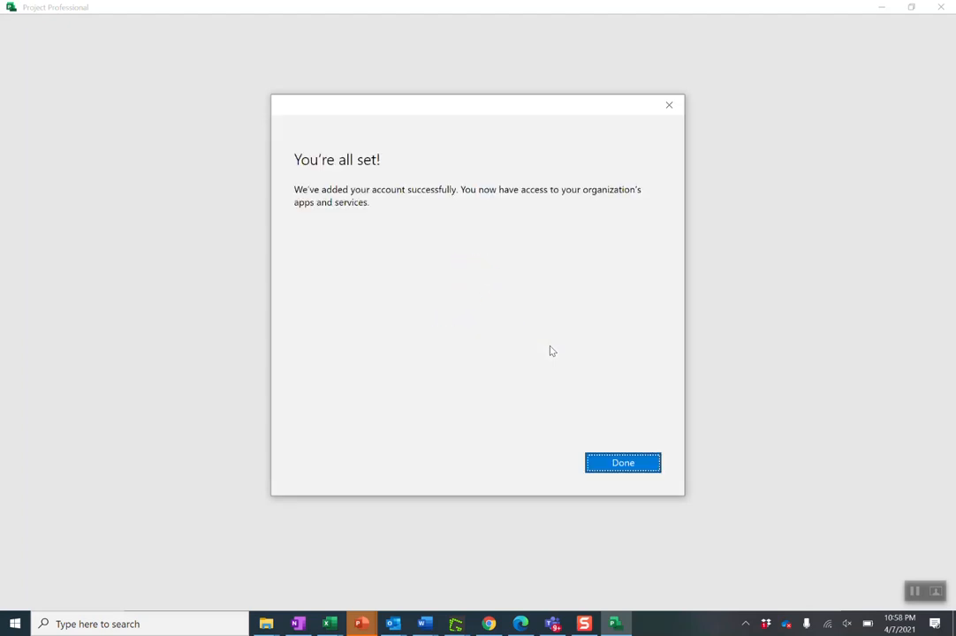
{"action": "mouse_move", "coordinate": [667, 402]}
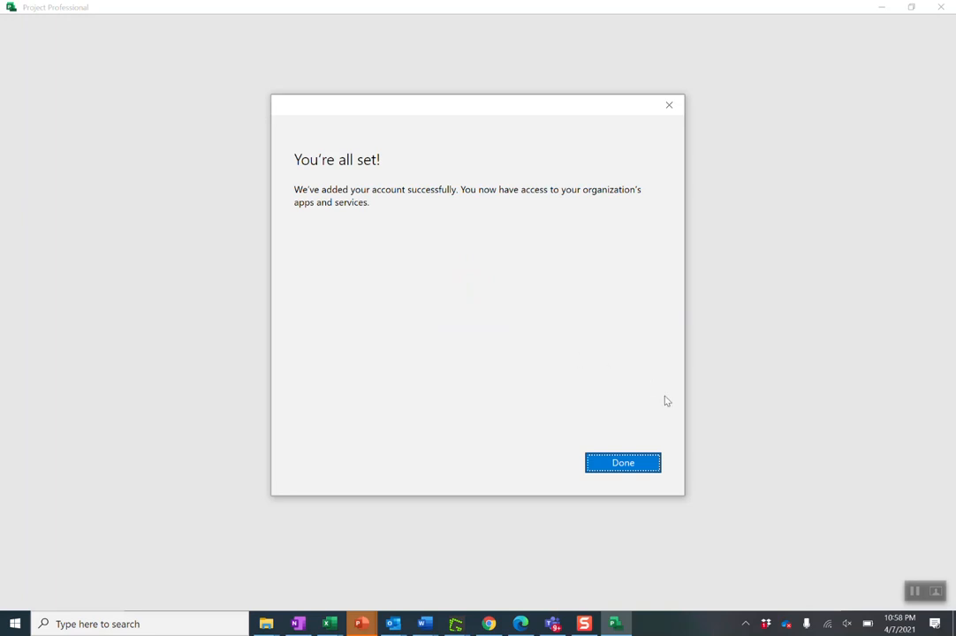
{"action": "left_click", "coordinate": [623, 463]}
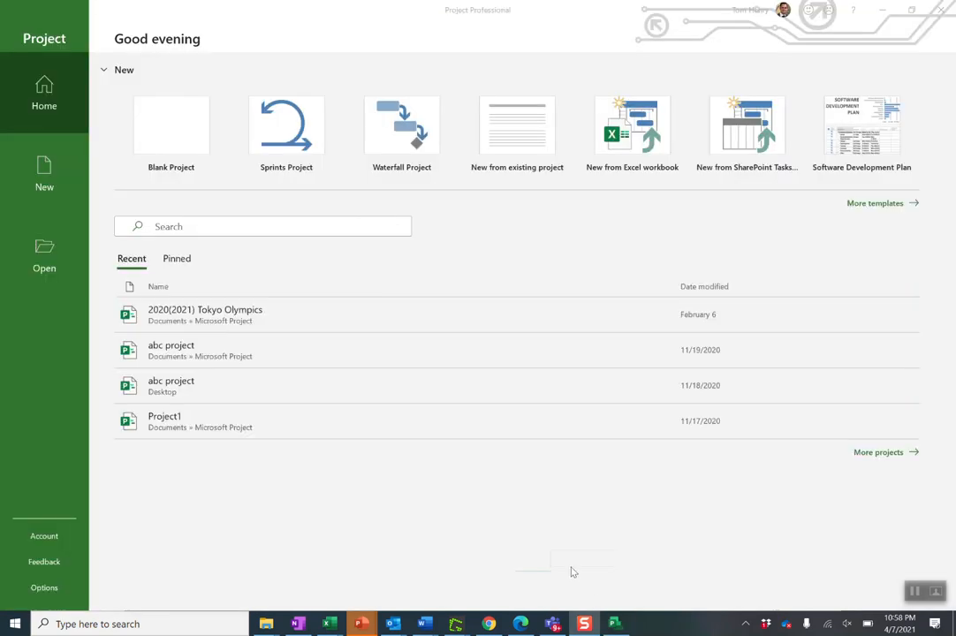
{"action": "mouse_move", "coordinate": [219, 55]}
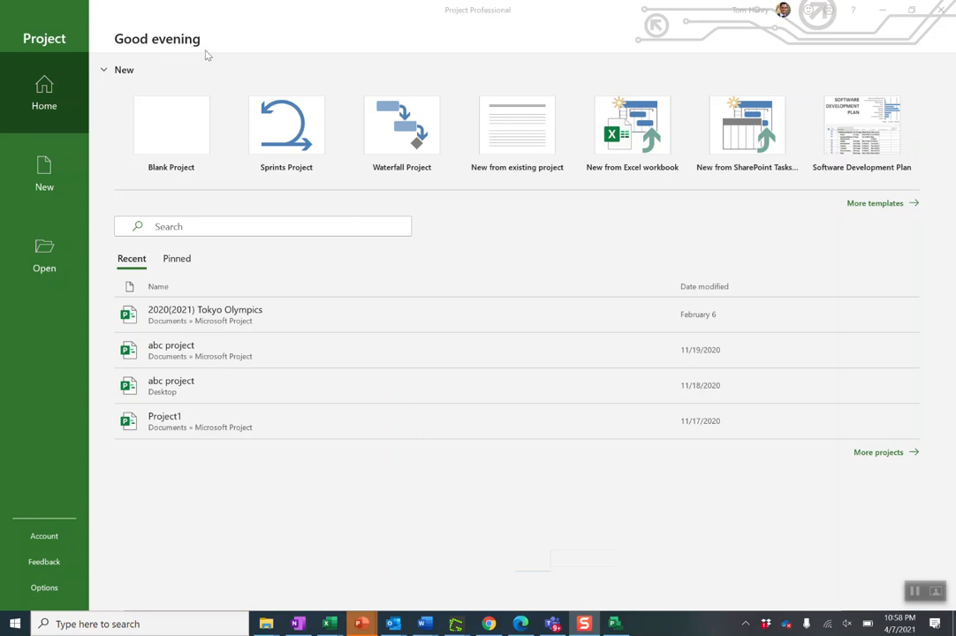
{"action": "mouse_move", "coordinate": [116, 168]}
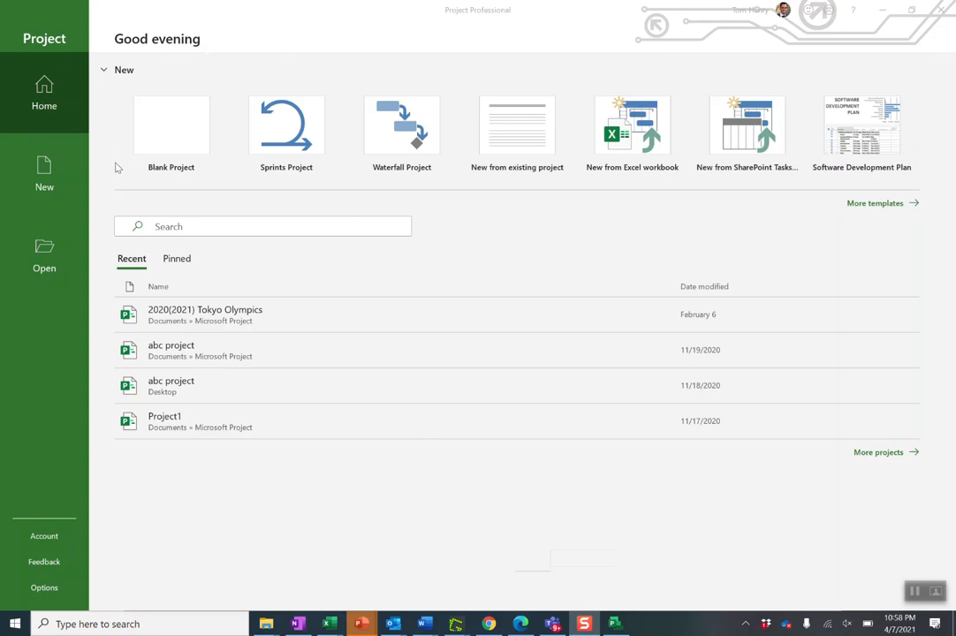
{"action": "mouse_move", "coordinate": [172, 147]}
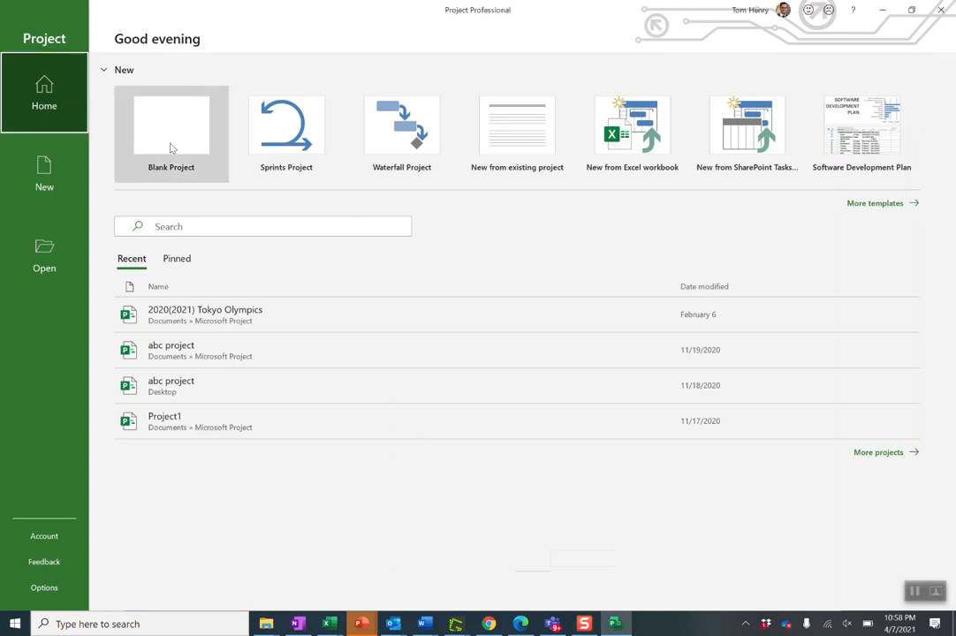
- Create a Blank Project, Project1, from the Home start screen
{"action": "left_click", "coordinate": [172, 127]}
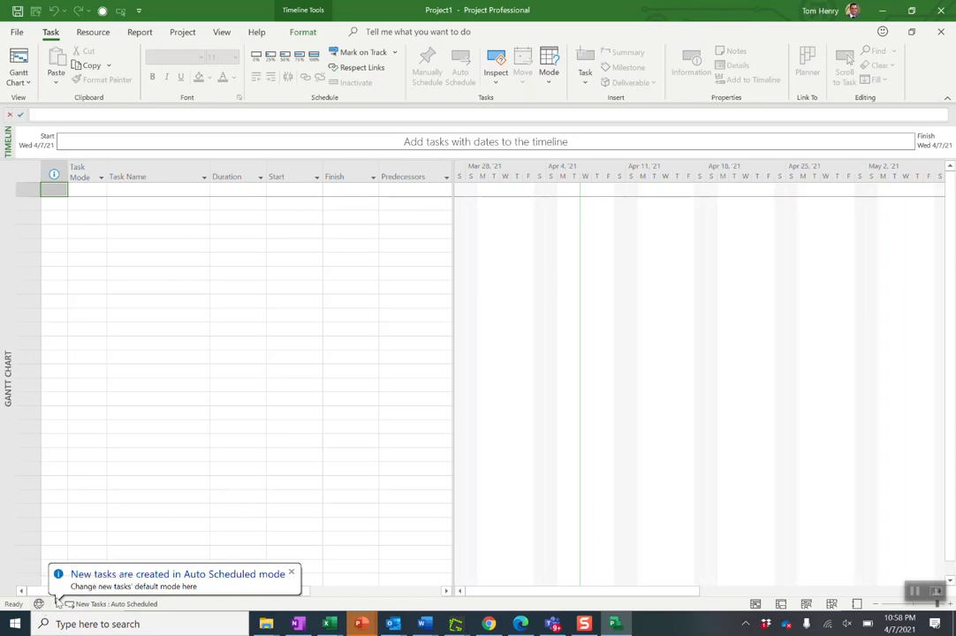
- Work offline, reconnect to the server, then view Active Cache Status
{"action": "left_click", "coordinate": [37, 604]}
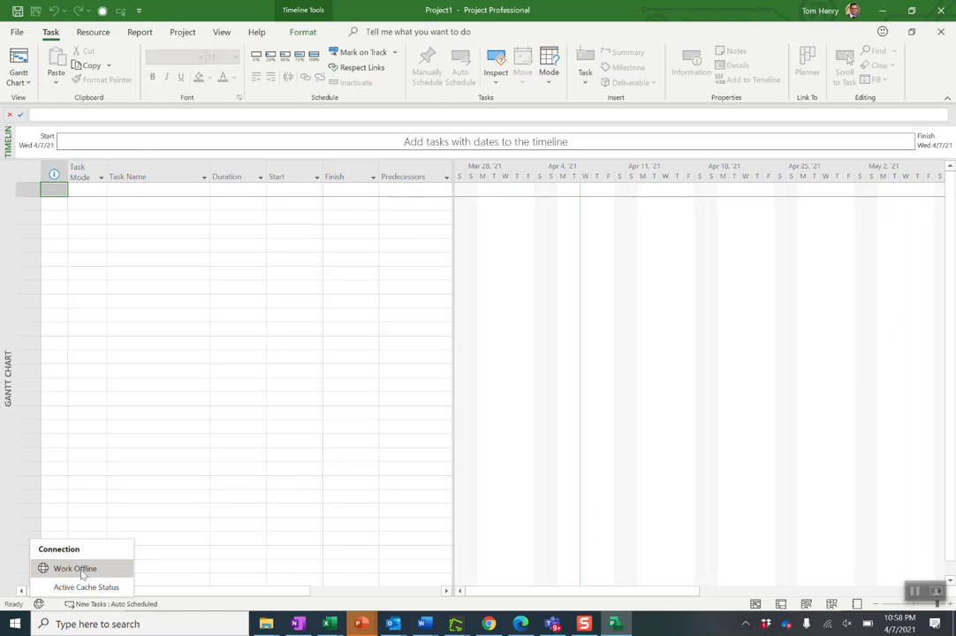
{"action": "left_click", "coordinate": [41, 604]}
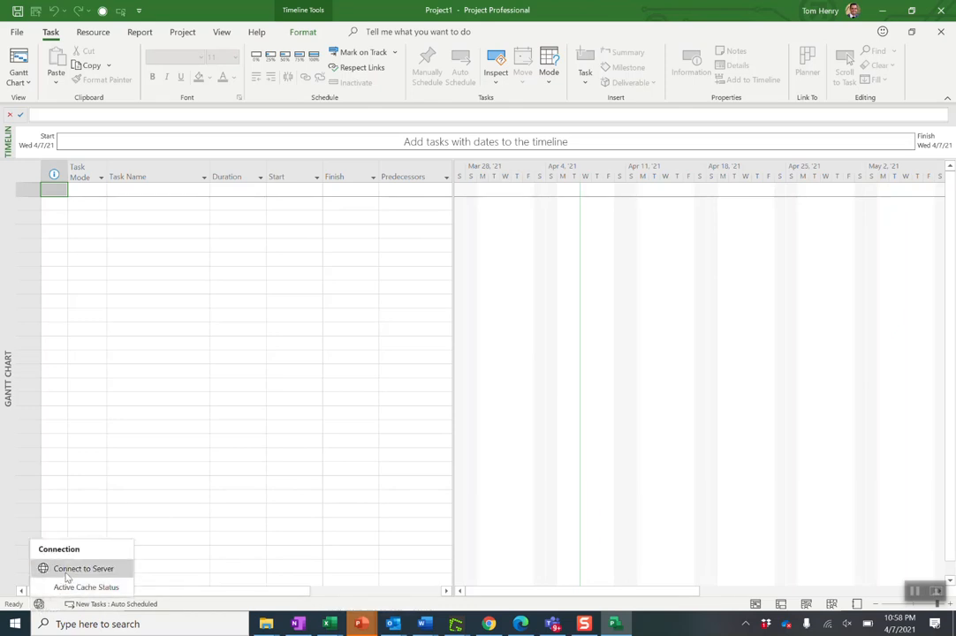
{"action": "left_click", "coordinate": [88, 569]}
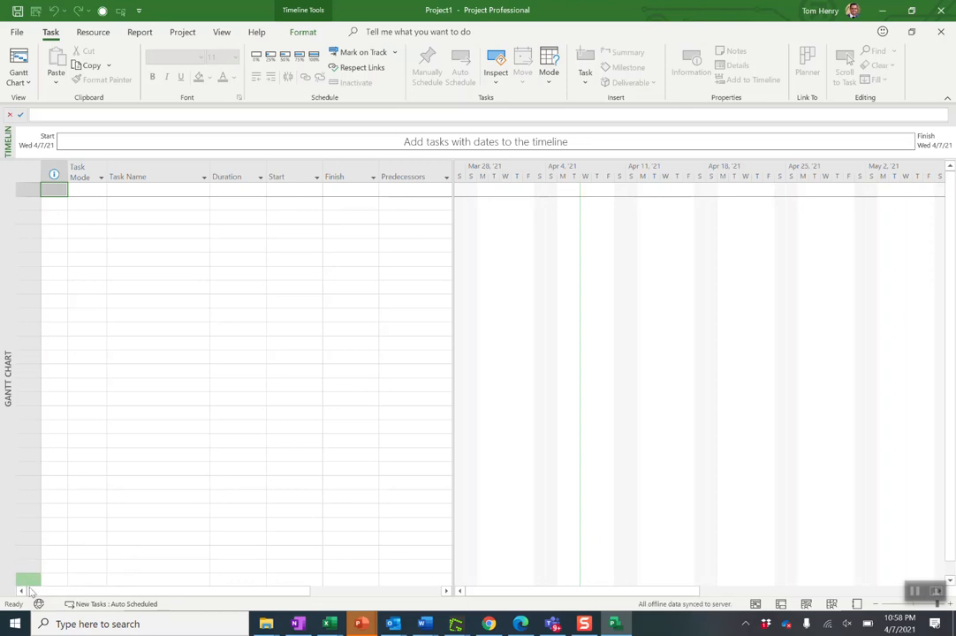
{"action": "left_click", "coordinate": [32, 605]}
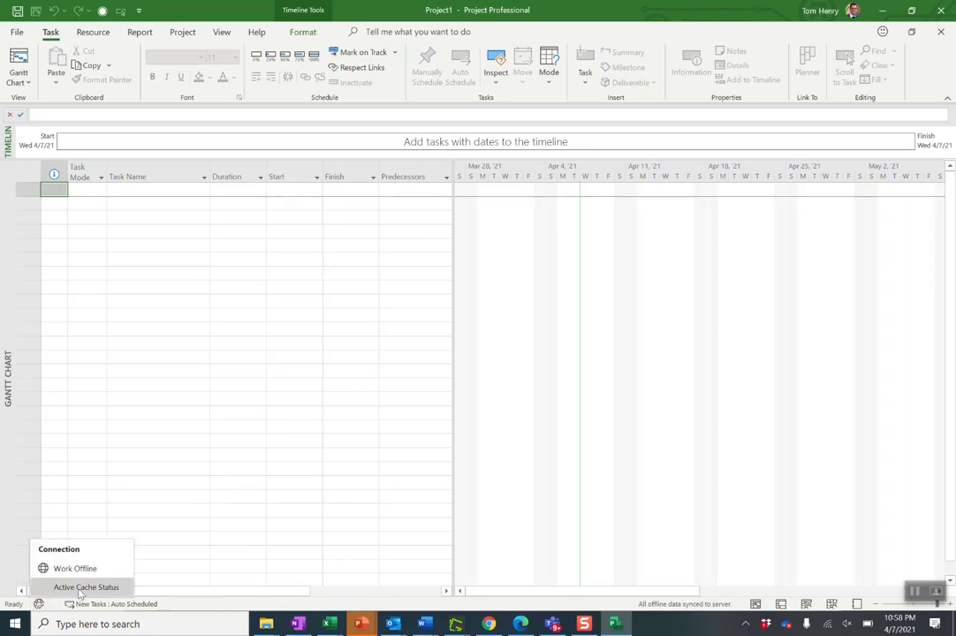
{"action": "left_click", "coordinate": [90, 587]}
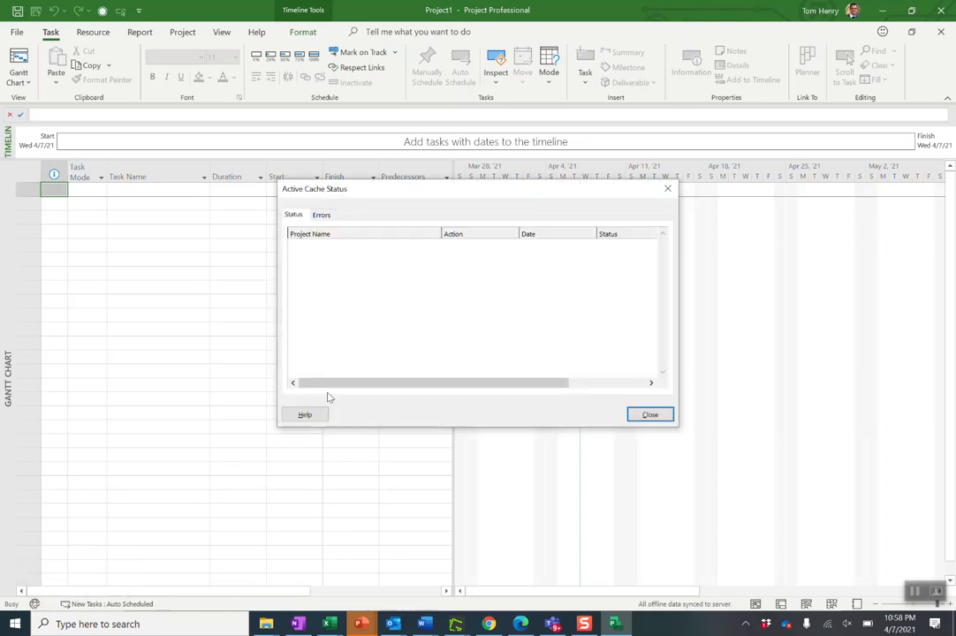
{"action": "mouse_move", "coordinate": [434, 308]}
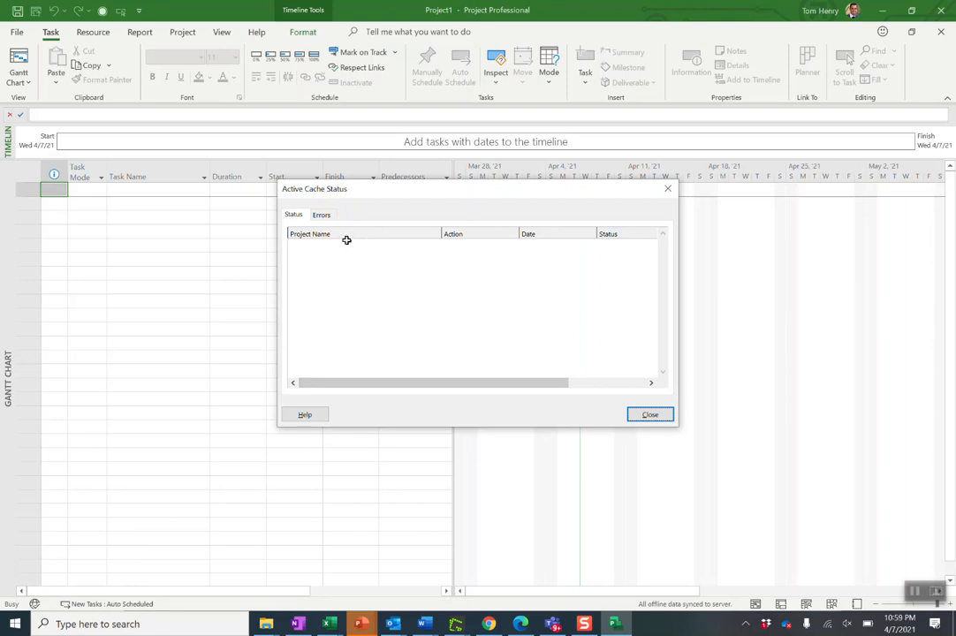
{"action": "mouse_move", "coordinate": [353, 354]}
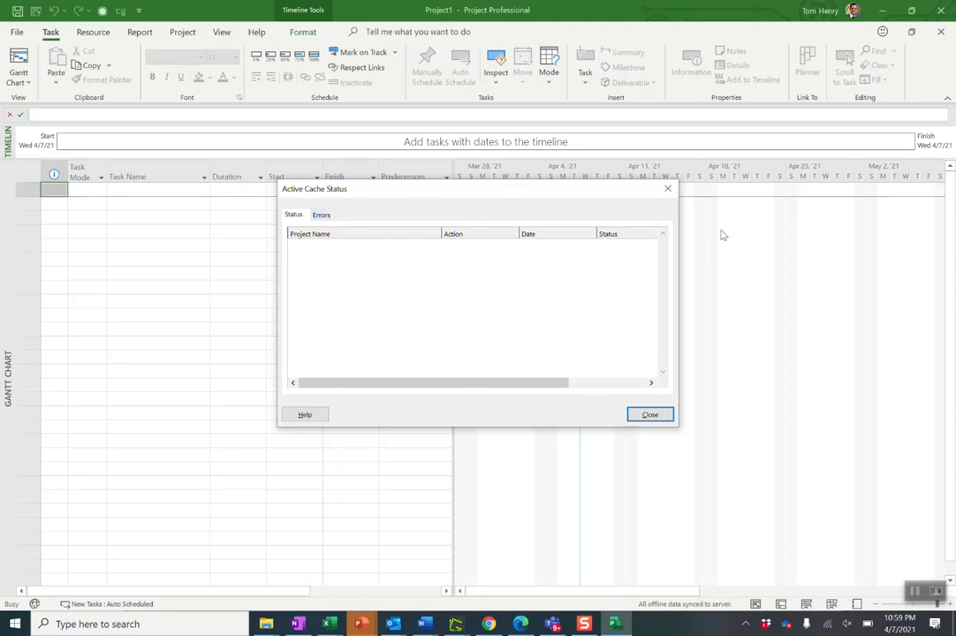
{"action": "mouse_move", "coordinate": [345, 397]}
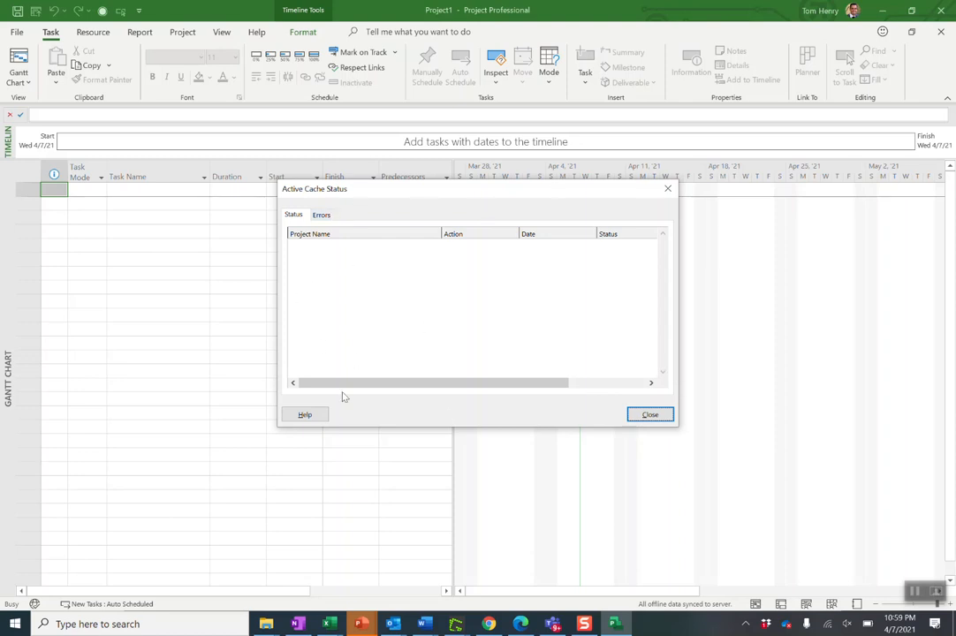
{"action": "mouse_move", "coordinate": [224, 431]}
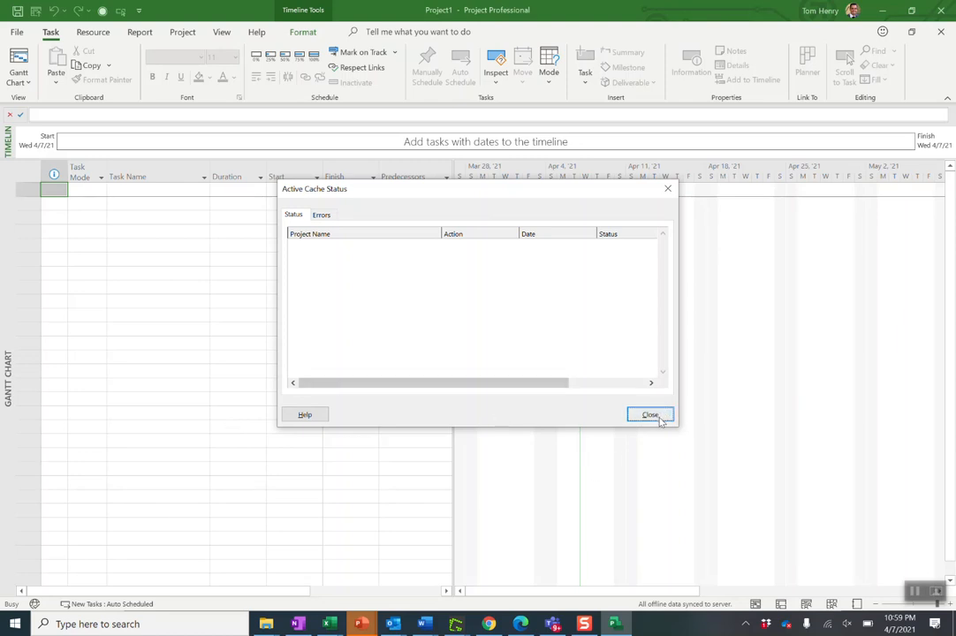
- Close the Active Cache Status dialog, returning to Project1's empty Gantt chart
{"action": "left_click", "coordinate": [650, 415]}
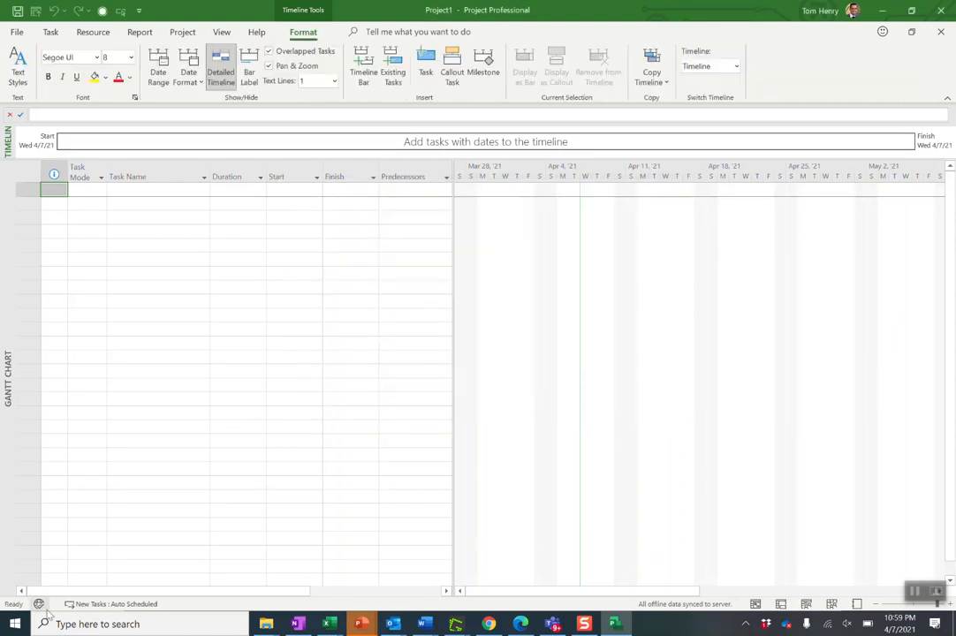